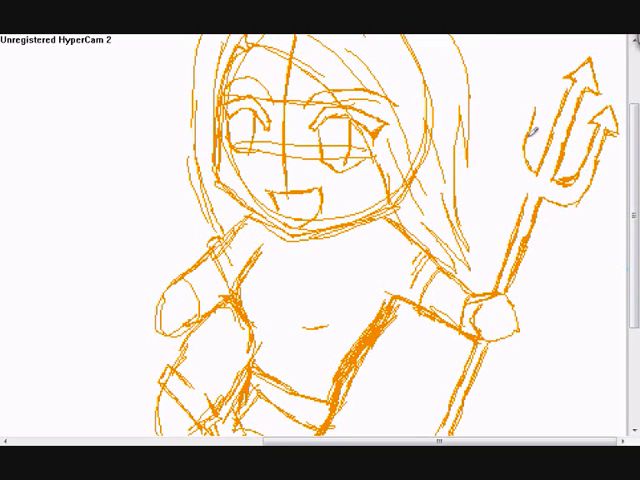
Zoom toward the trident hand and trace a clean black outline stroke over the orange sketch
{"action": "scroll", "scroll_direction": "down", "scroll_amount": 3}
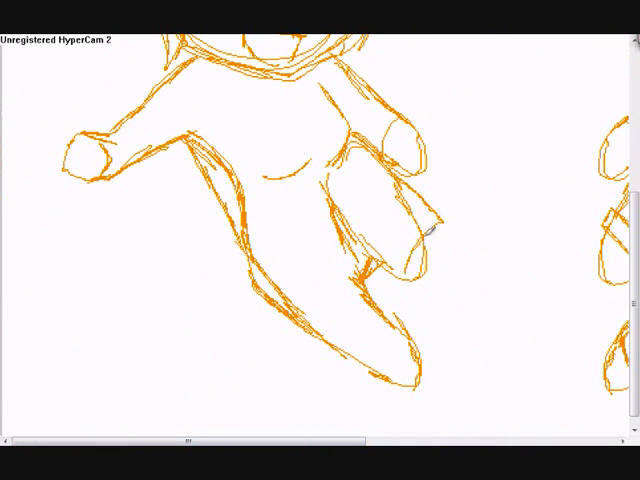
{"action": "left_click_drag", "start_coordinate": [430, 224], "coordinate": [284, 270]}
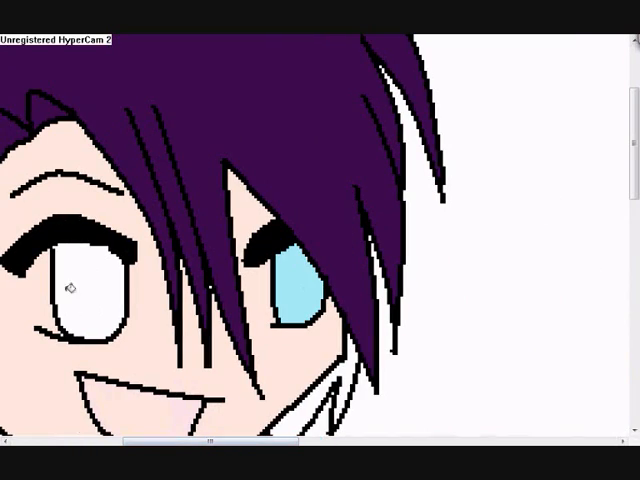
Choose a pale pink shade from the colour palette for further skin colouring
{"action": "left_click", "coordinate": [72, 288]}
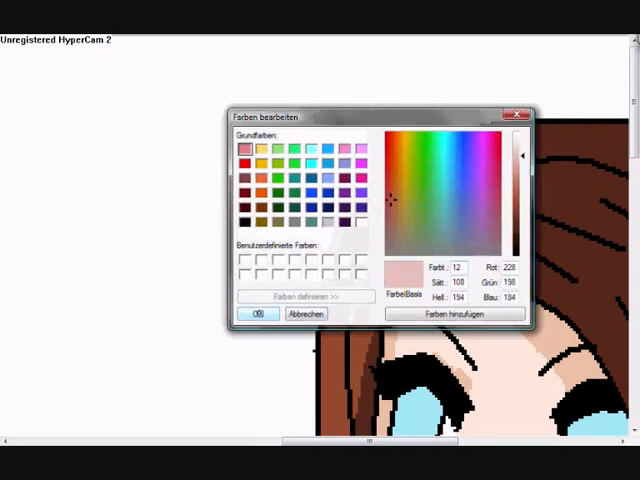
Fill the shirt black and the trident crimson around the white skull emblem
{"action": "left_click", "coordinate": [258, 314]}
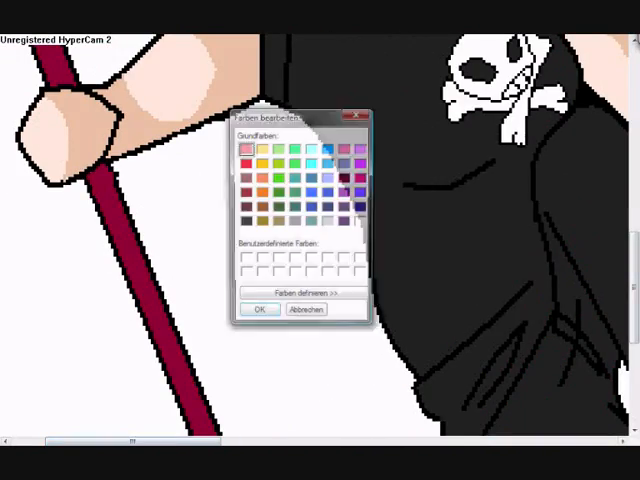
{"action": "left_click", "coordinate": [260, 308]}
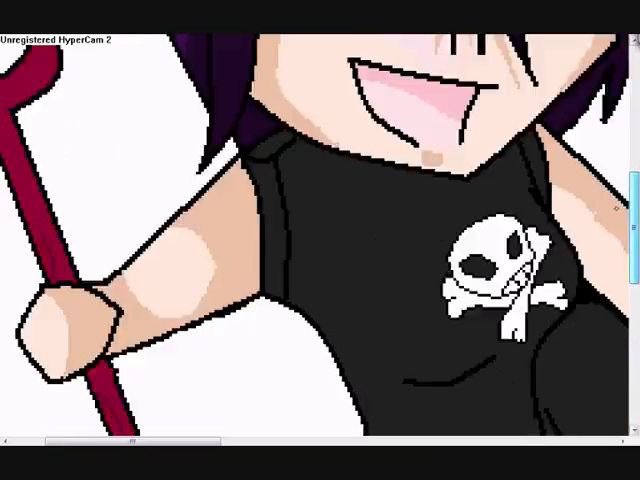